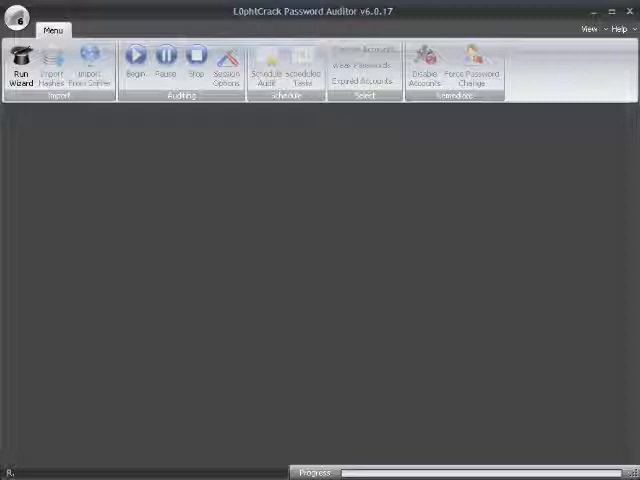
{"action": "mouse_move", "coordinate": [299, 211]}
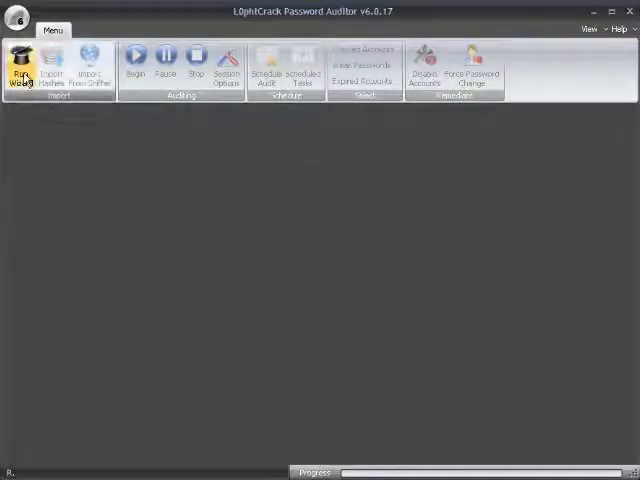
{"action": "mouse_move", "coordinate": [20, 70]}
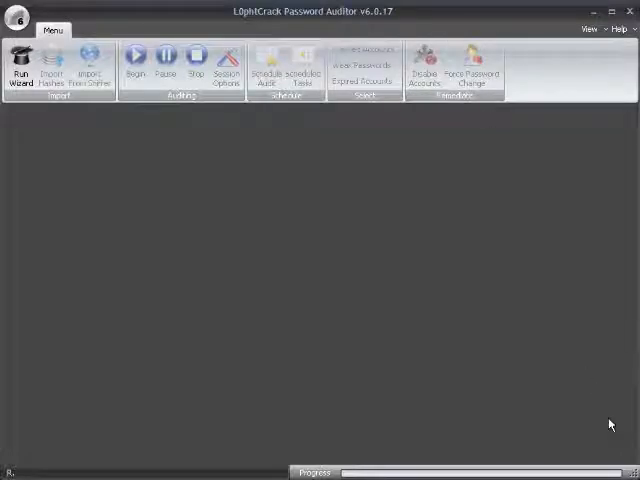
Start the audit wizard and choose to retrieve passwords from the local machine.
{"action": "left_click", "coordinate": [21, 63]}
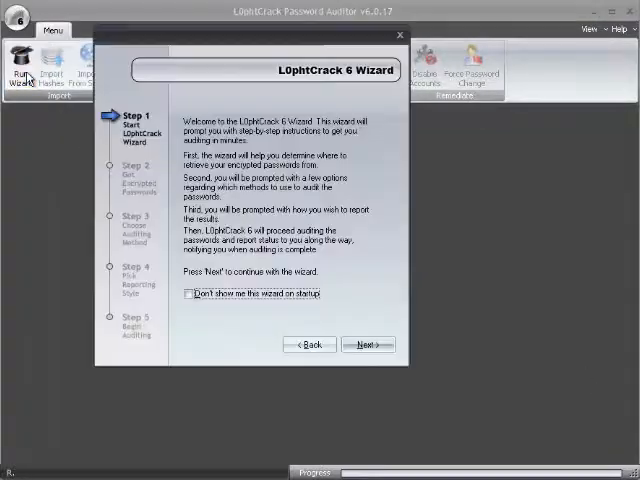
{"action": "mouse_move", "coordinate": [146, 311]}
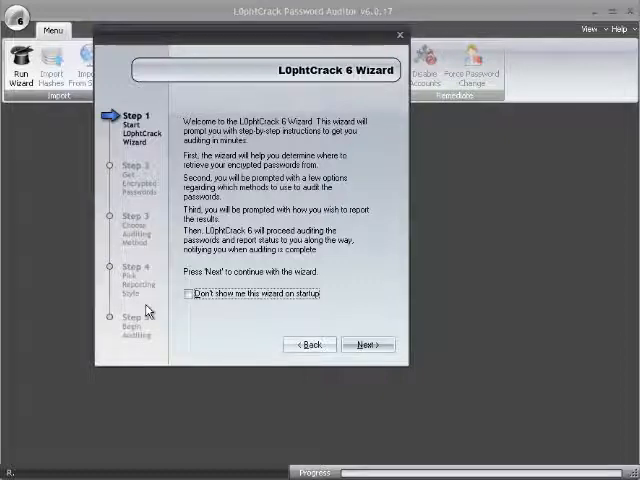
{"action": "mouse_move", "coordinate": [368, 344]}
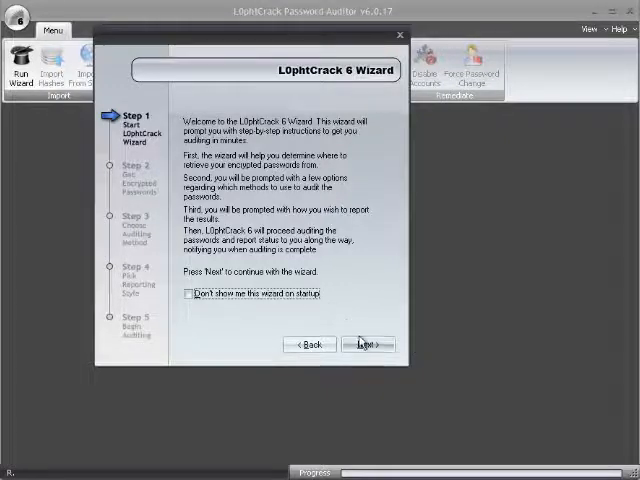
{"action": "left_click", "coordinate": [367, 344]}
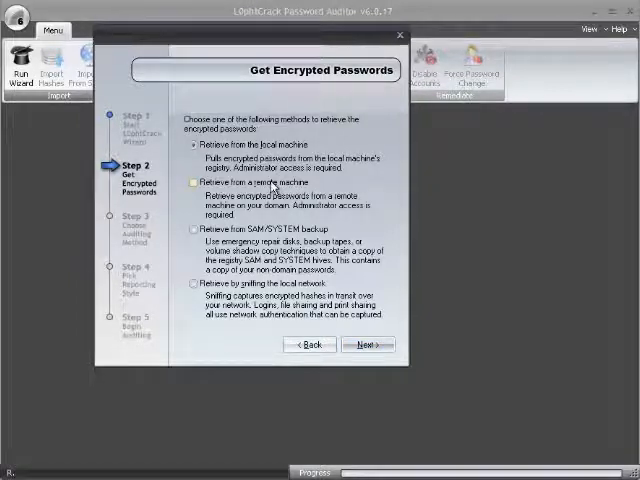
{"action": "left_click", "coordinate": [194, 229]}
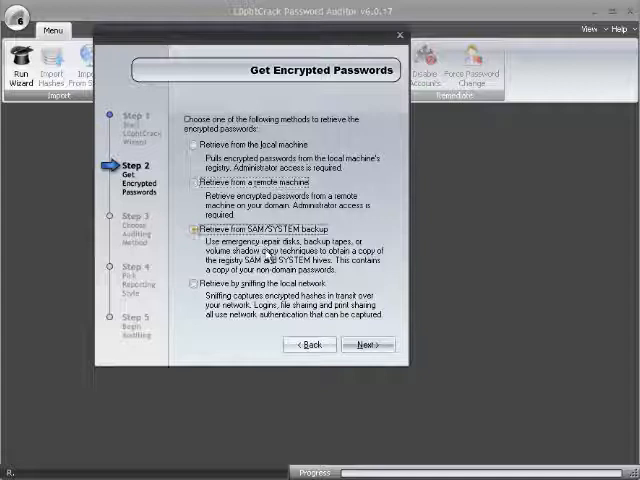
{"action": "left_click", "coordinate": [195, 285]}
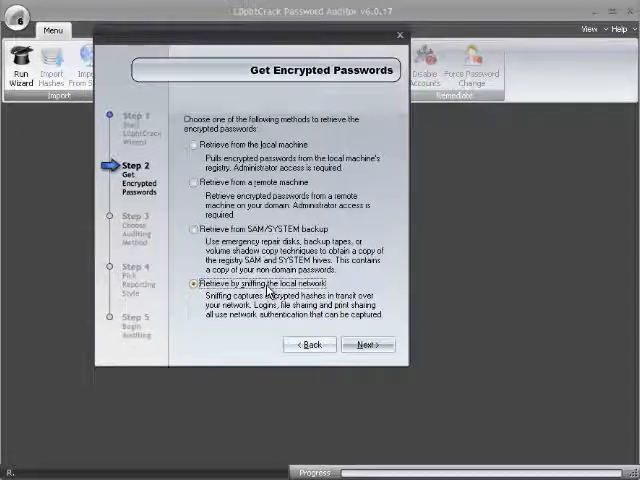
{"action": "left_click", "coordinate": [194, 146]}
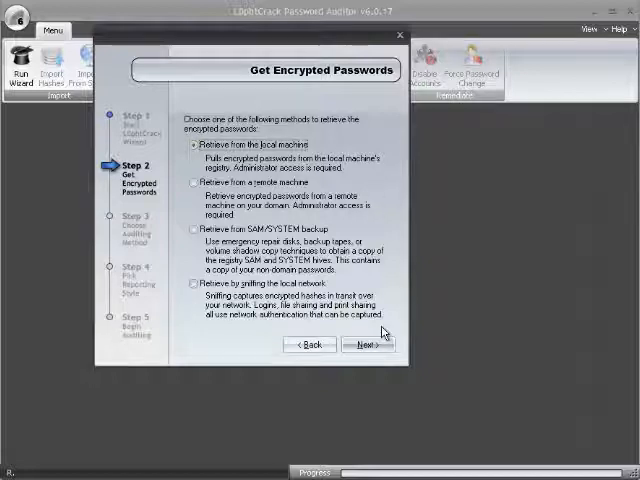
{"action": "left_click", "coordinate": [367, 344]}
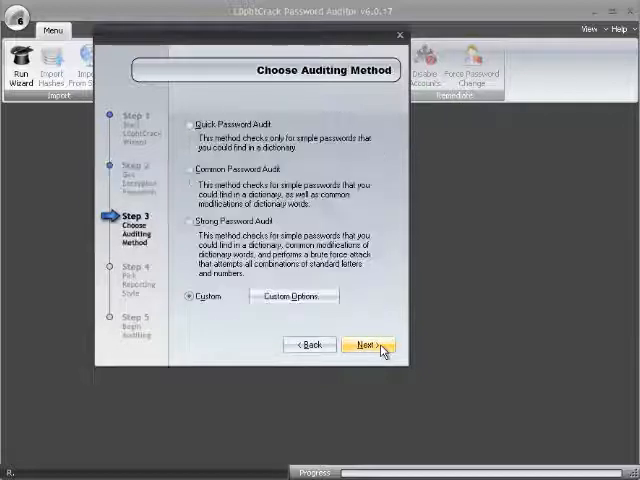
{"action": "mouse_move", "coordinate": [222, 137]}
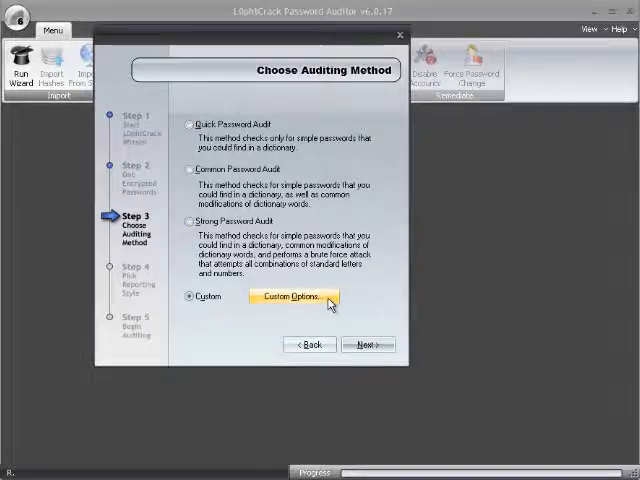
Use a custom audit with dictionary, hybrid and brute-force attacks, then start auditing.
{"action": "left_click", "coordinate": [291, 297]}
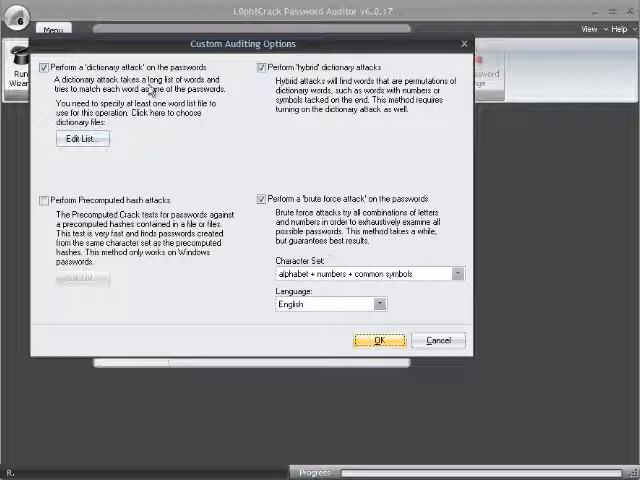
{"action": "mouse_move", "coordinate": [312, 78]}
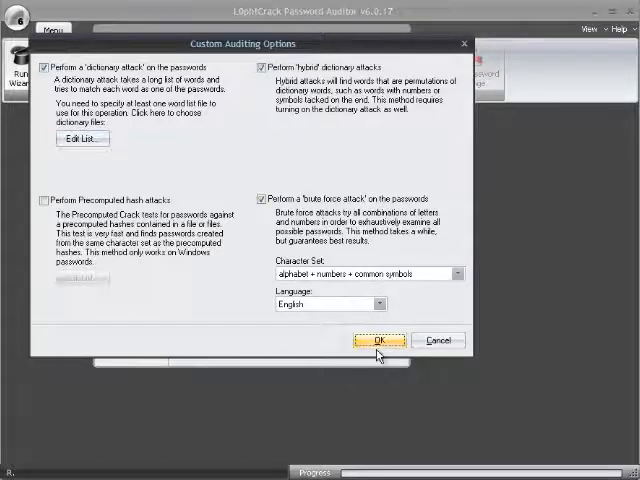
{"action": "left_click", "coordinate": [380, 340]}
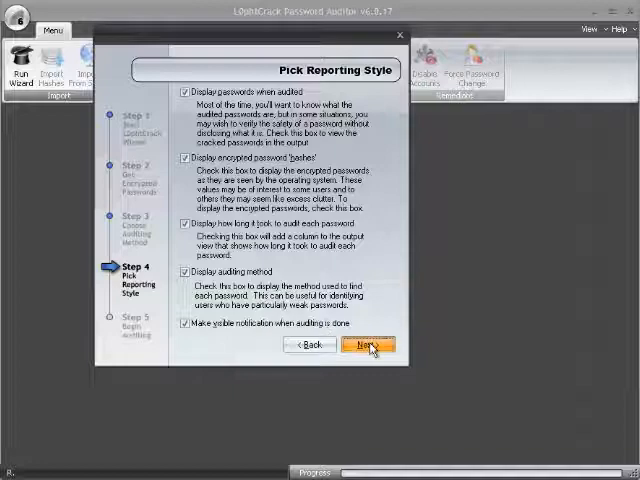
{"action": "left_click", "coordinate": [367, 344]}
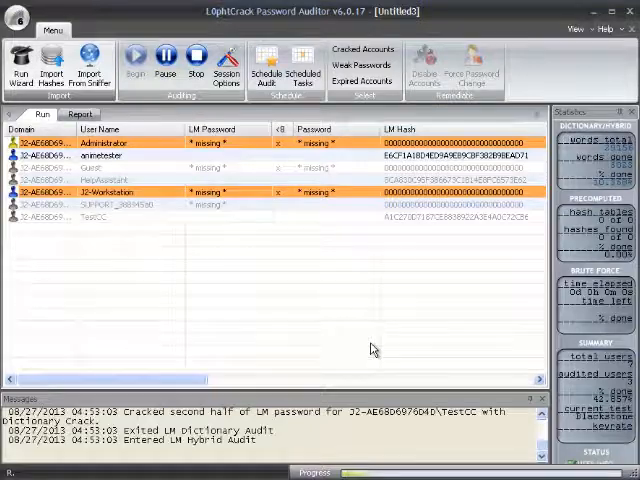
Watch the audit progress through dictionary and hybrid passes into brute force.
{"action": "left_click", "coordinate": [105, 156]}
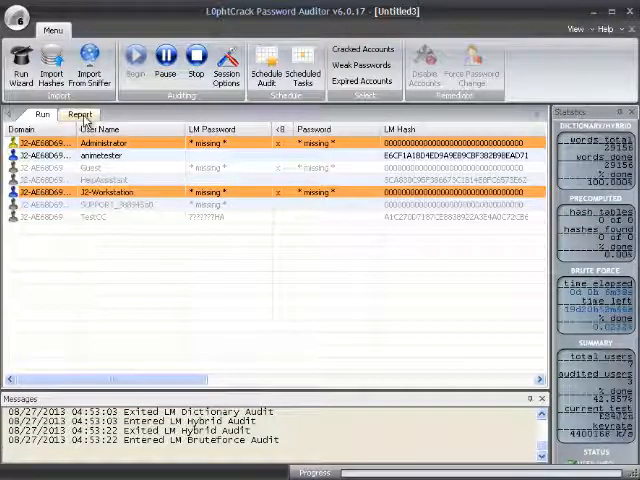
View the Report tab's risk status, character set, audit method and password length charts.
{"action": "left_click", "coordinate": [80, 114]}
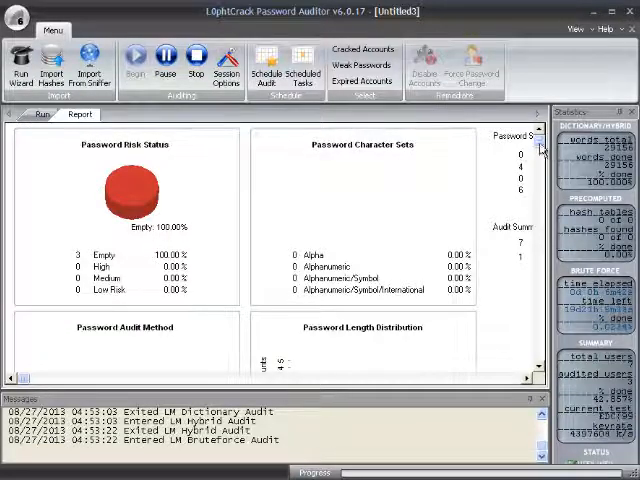
{"action": "scroll", "scroll_direction": "down", "scroll_amount": 3}
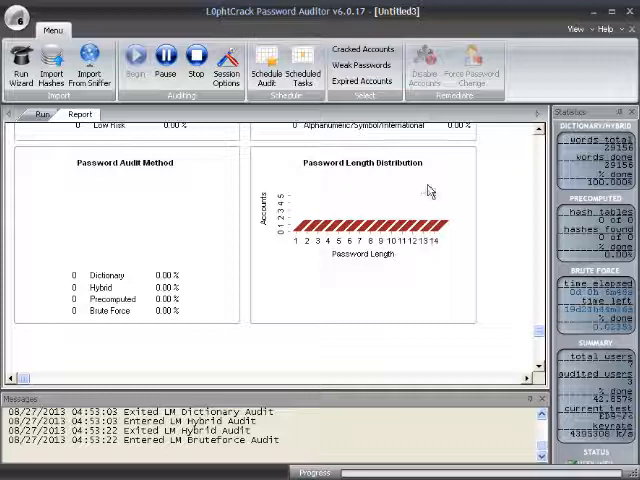